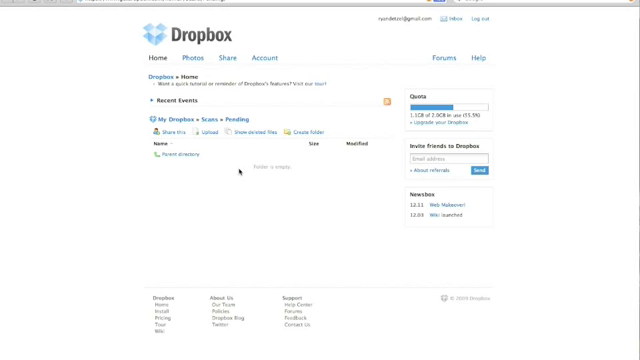
{"action": "mouse_move", "coordinate": [411, 122]}
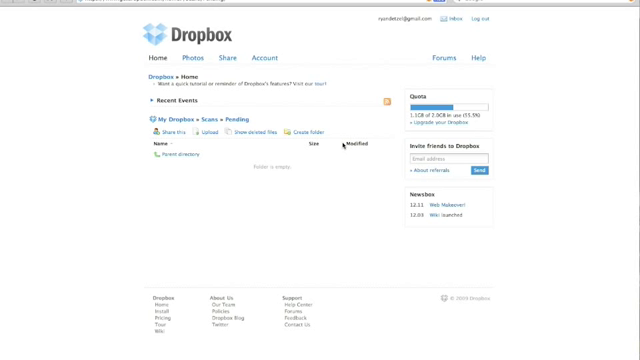
{"action": "mouse_move", "coordinate": [343, 146]}
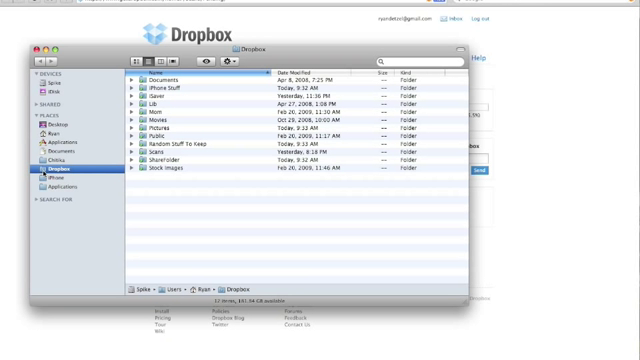
Open the Scans folder in the Dropbox Finder window to reveal Pending, OCRit-Acrobat and Processed
{"action": "double_click", "coordinate": [156, 162]}
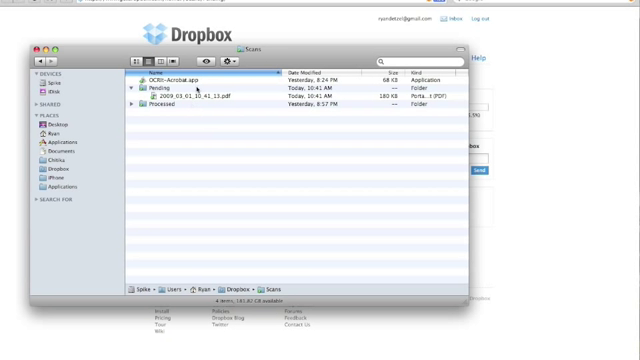
Select the scanned PDF in Pending and show its Open With application list
{"action": "double_click", "coordinate": [195, 89]}
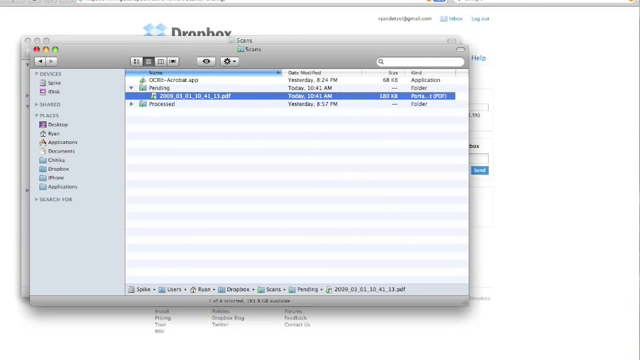
{"action": "right_click", "coordinate": [200, 96]}
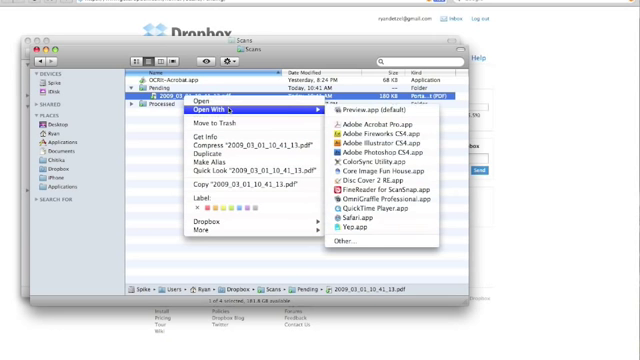